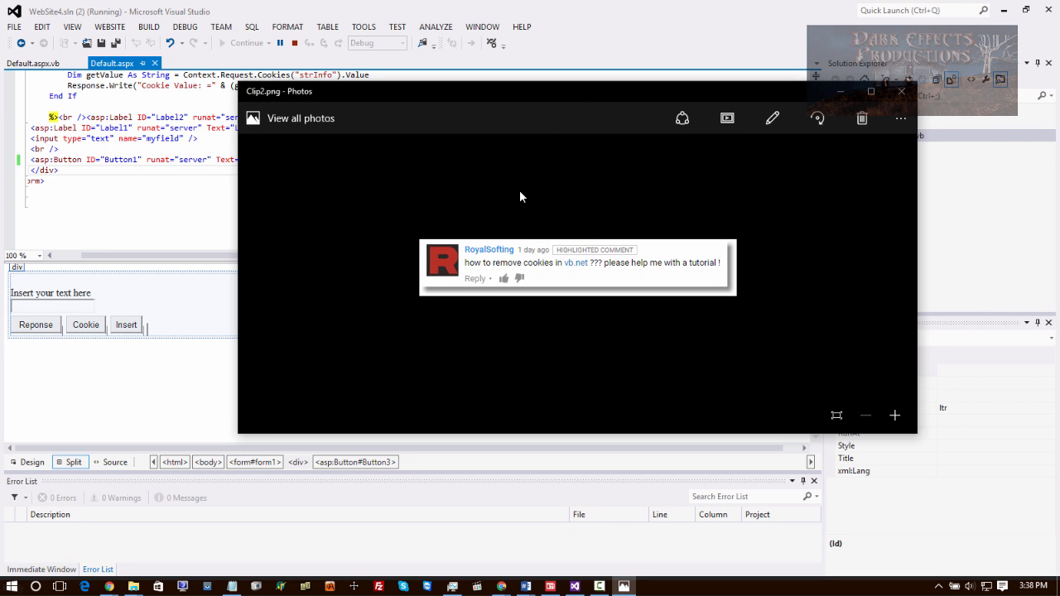
mouse_move(493, 280)
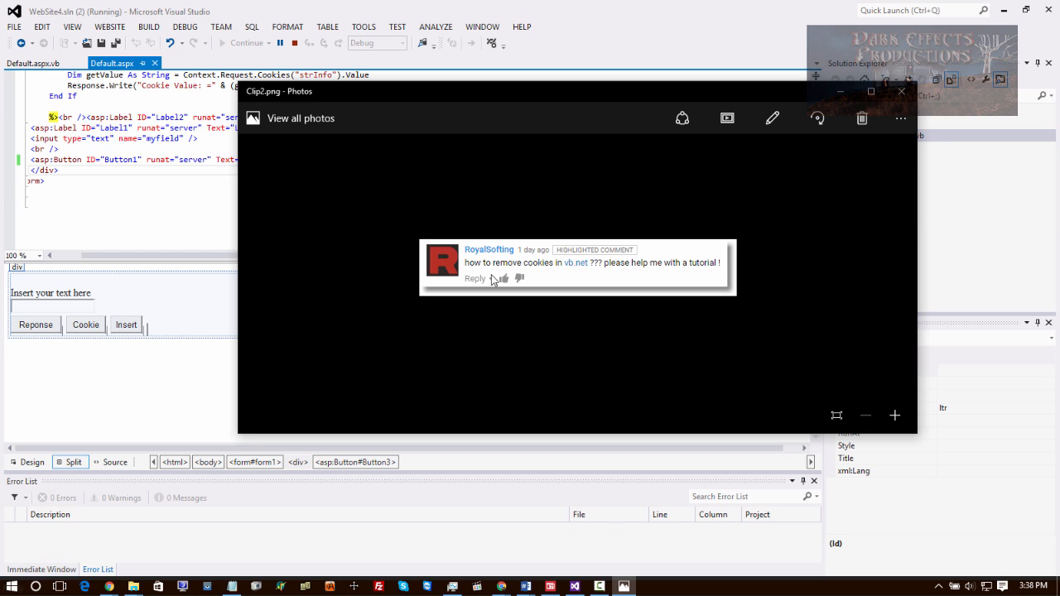
mouse_move(622, 279)
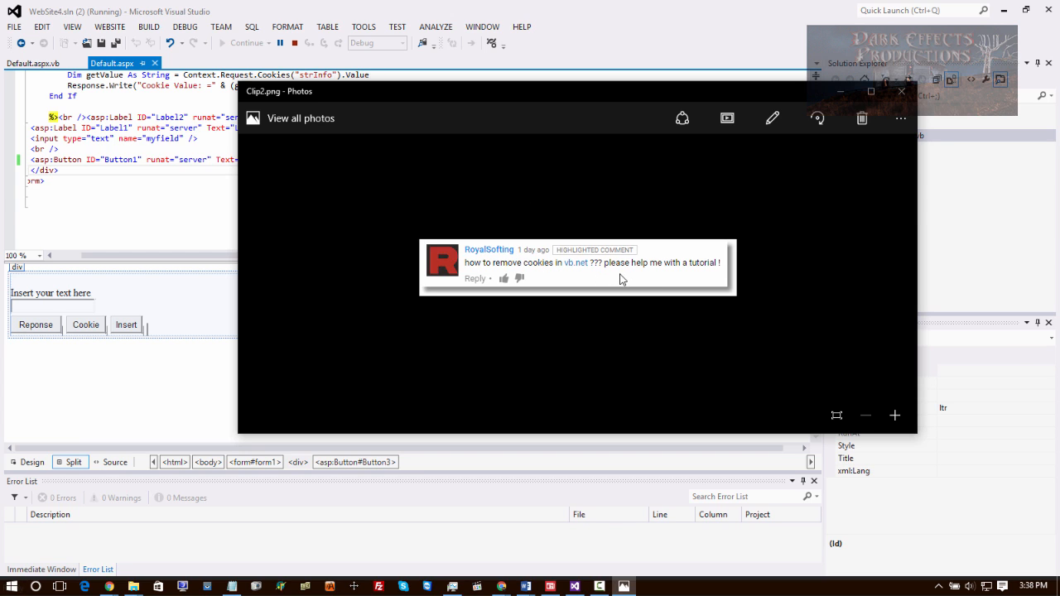
Step: Close the Clip2.png screenshot of the viewer's VB.NET cookie-removal question
left_click(900, 91)
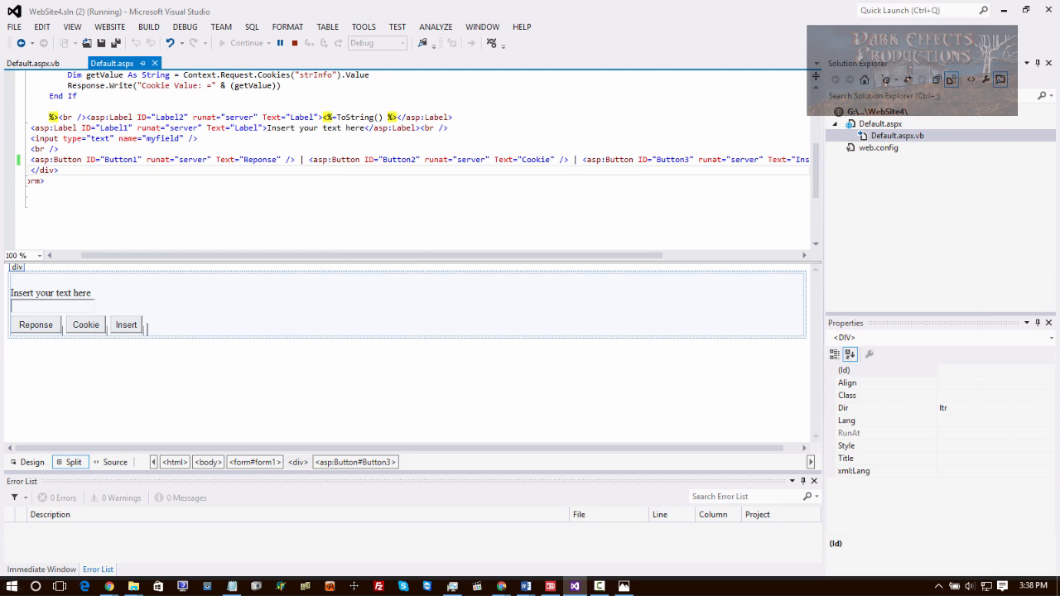
mouse_move(155, 321)
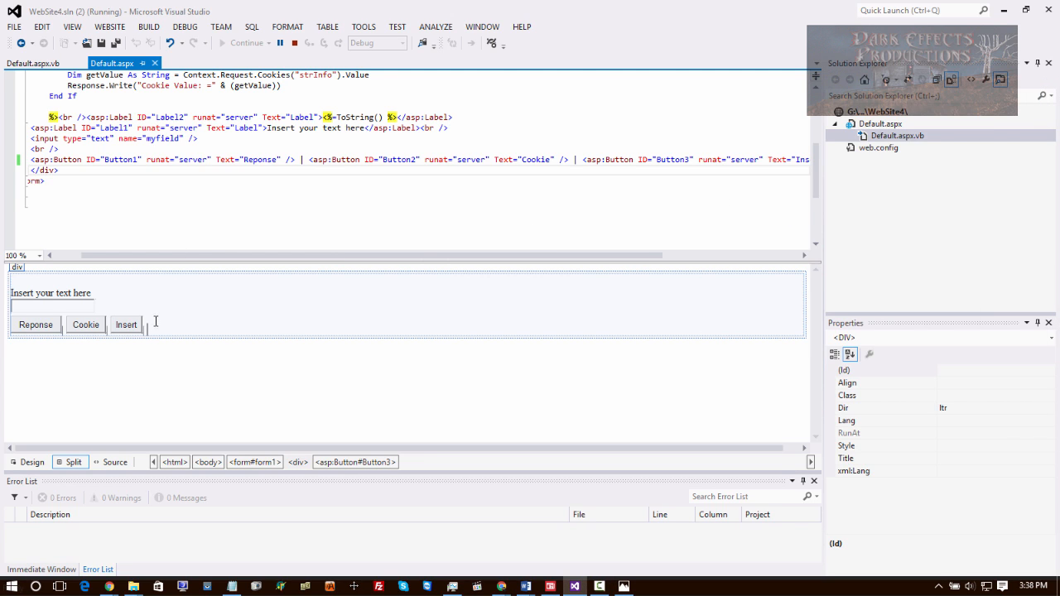
Step: Duplicate the Button3 Insert tag after it in Source view and rename it Button4
left_click_drag(124, 255, 712, 255)
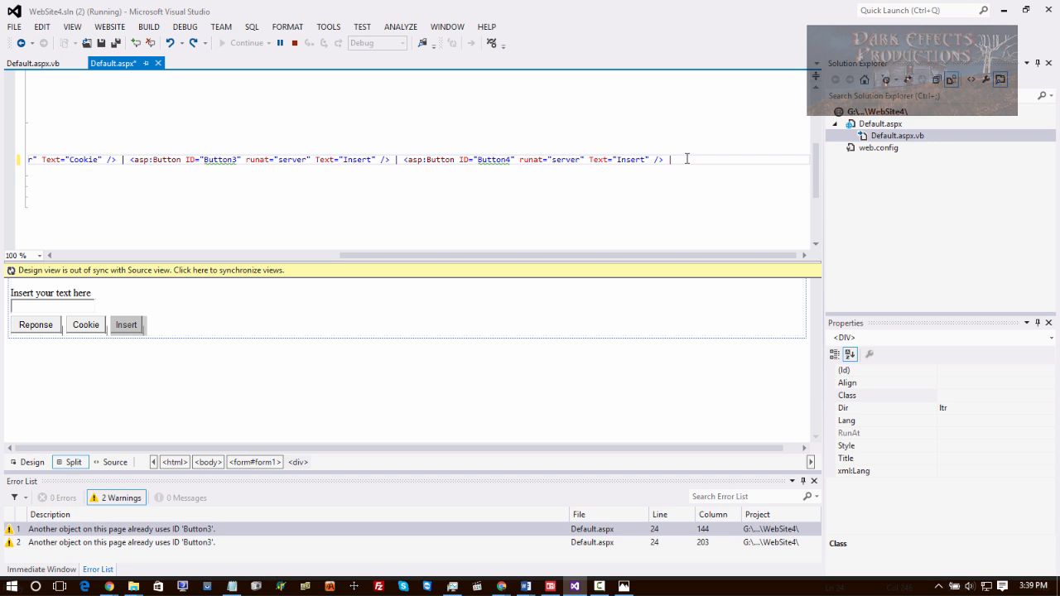
left_click(534, 159)
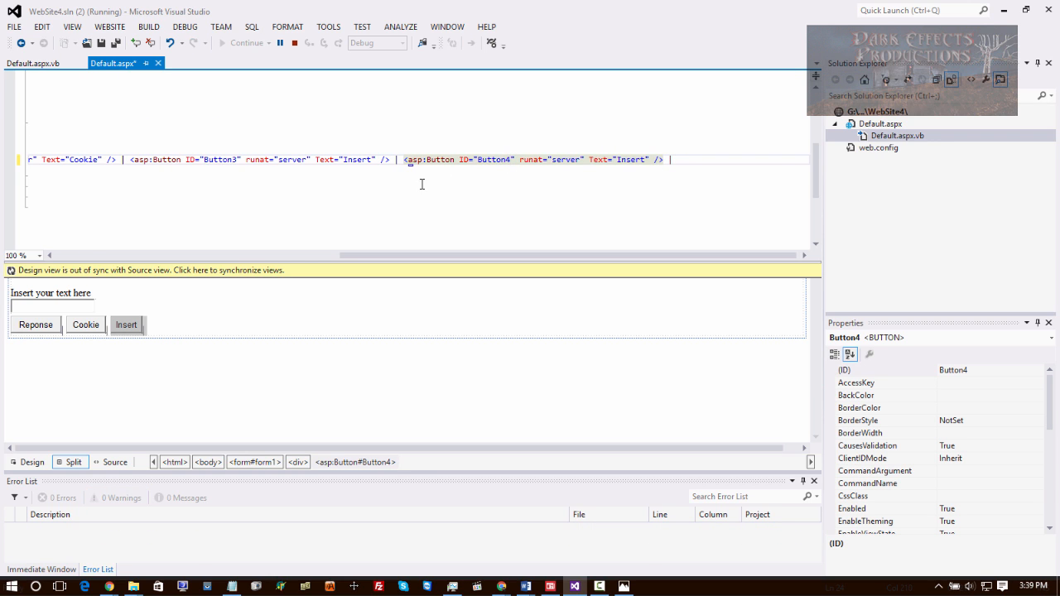
left_click(162, 324)
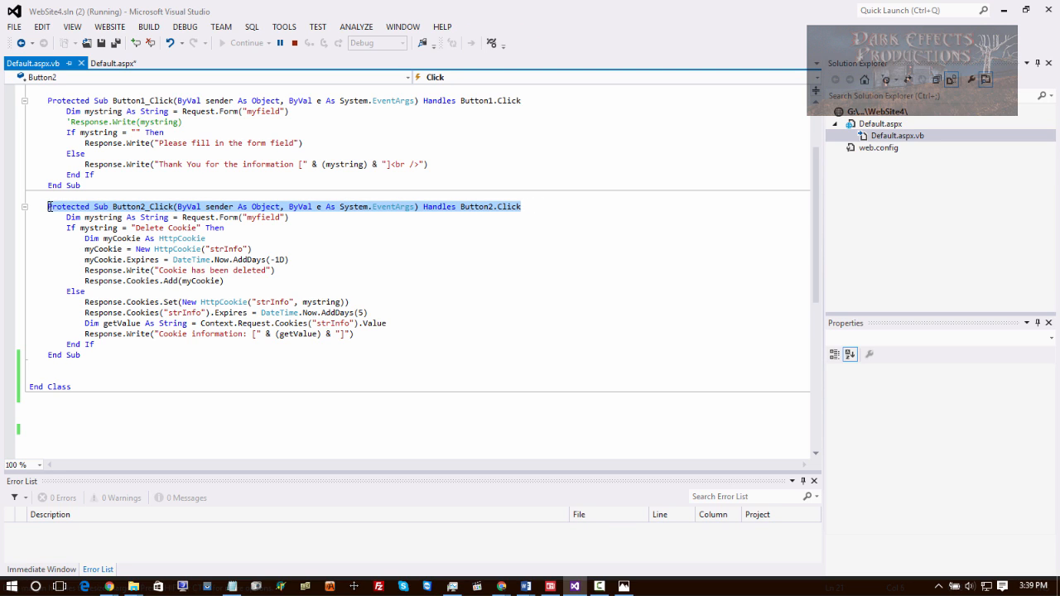
Step: Create Button4_Click and paste in the DelCookie code that expires the strInfo cookie
left_click(234, 354)
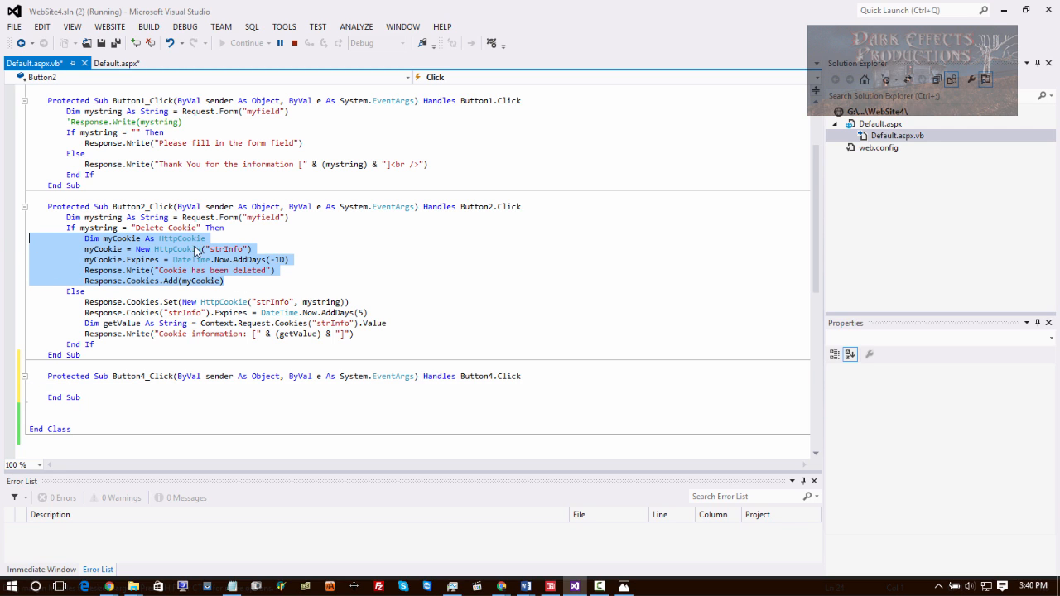
left_click(142, 386)
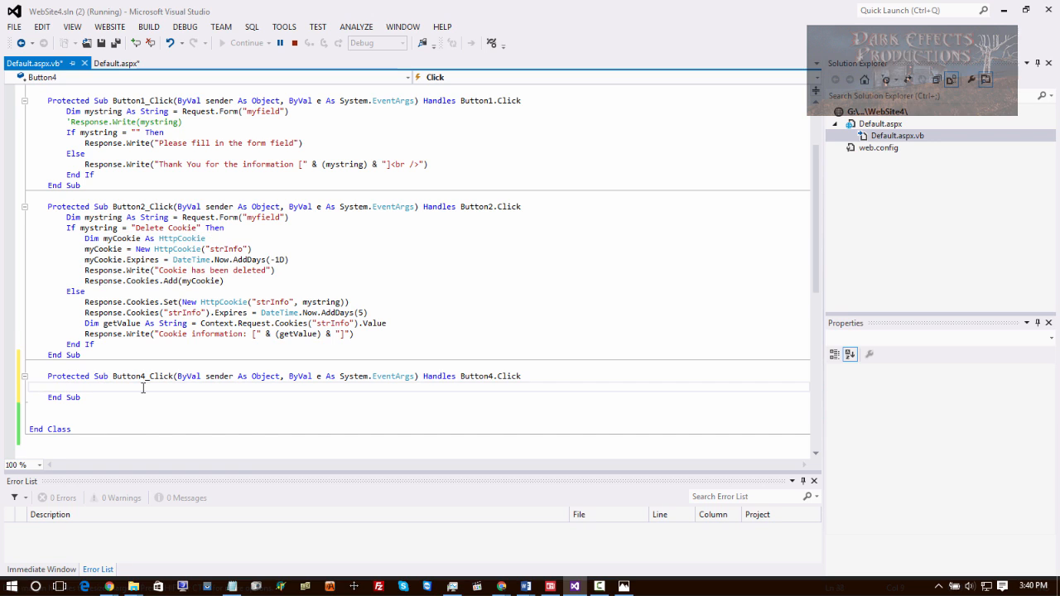
type("Dim myCookie As HttpCookie")
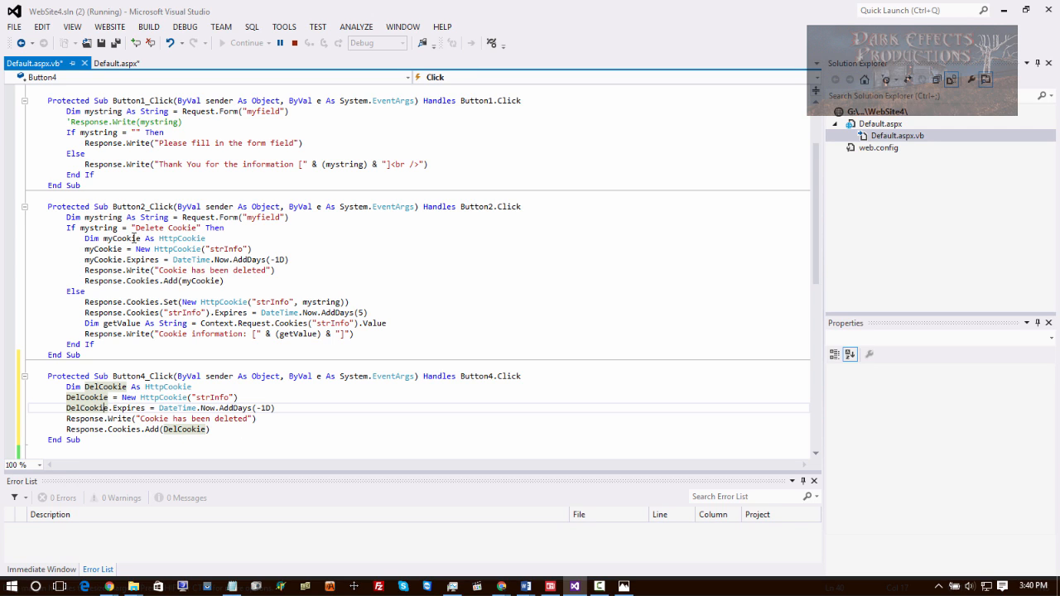
mouse_move(309, 265)
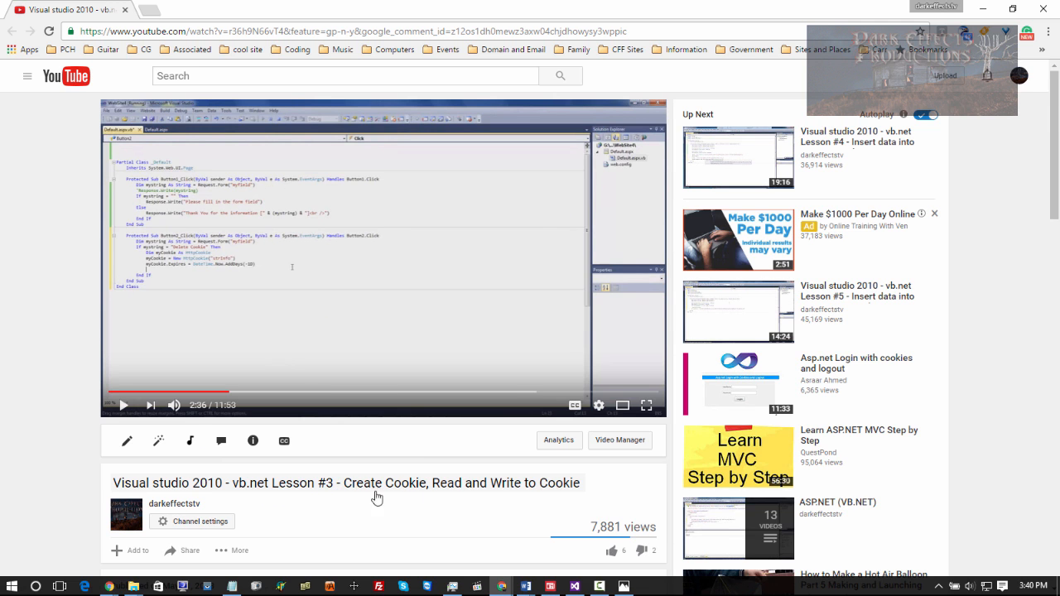
mouse_move(312, 315)
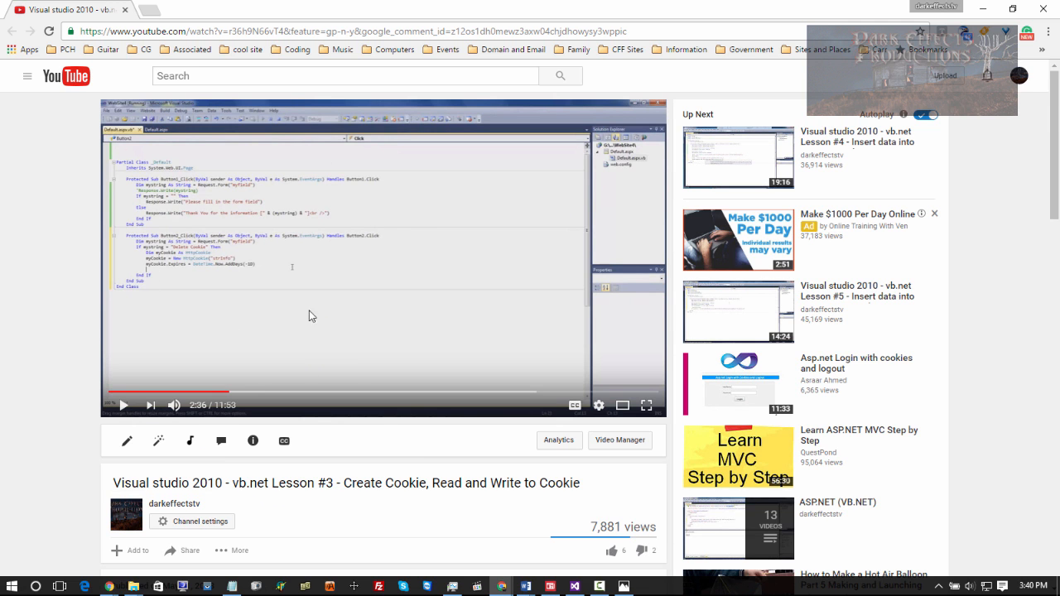
Step: Scroll the YouTube Lesson #3 cookie tutorial page in Chrome
scroll("down", 3)
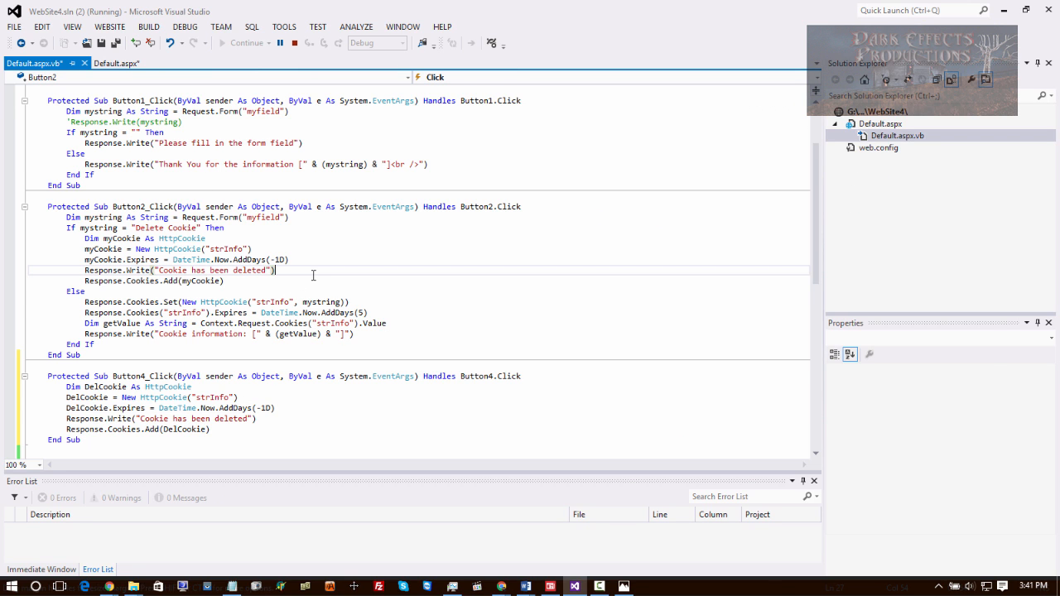
Step: Start the website in Chrome to test the new Delete button
left_click(114, 63)
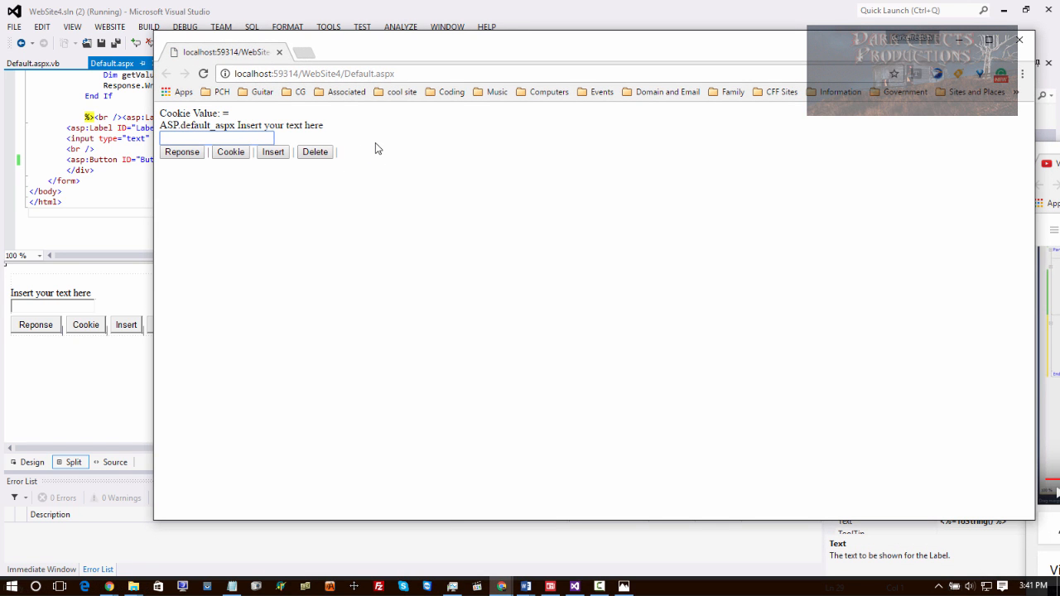
Step: Store 'Carr' as the cookie value, then delete it with the Delete button and recheck
type("Can")
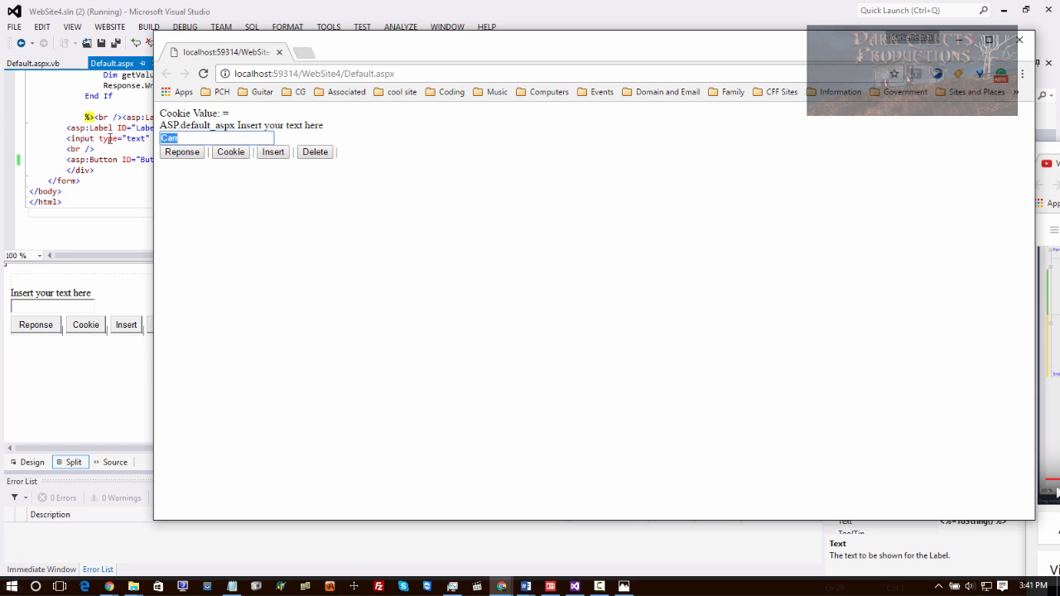
mouse_move(265, 202)
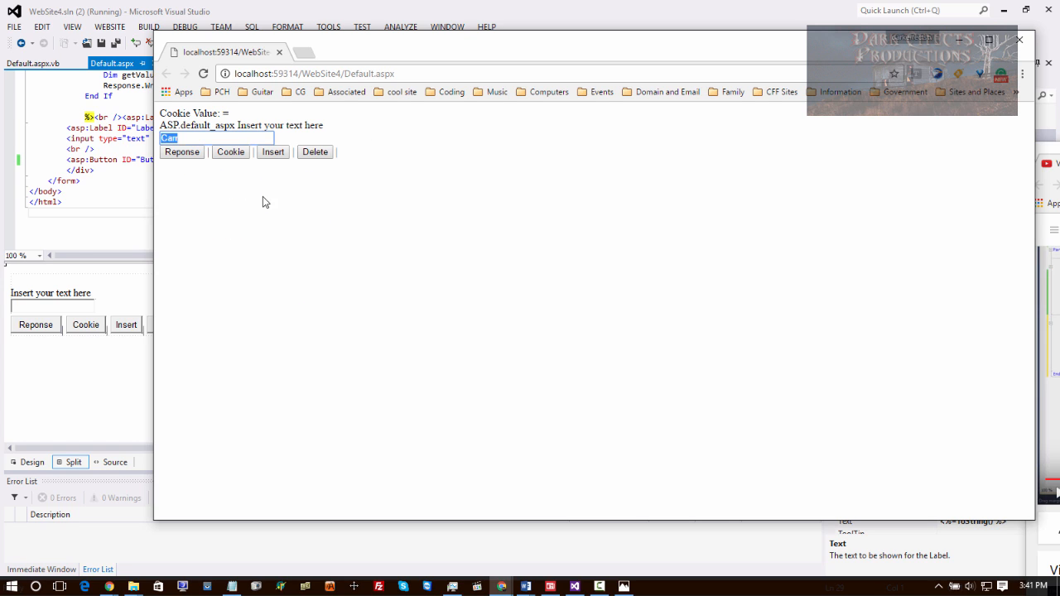
left_click(182, 152)
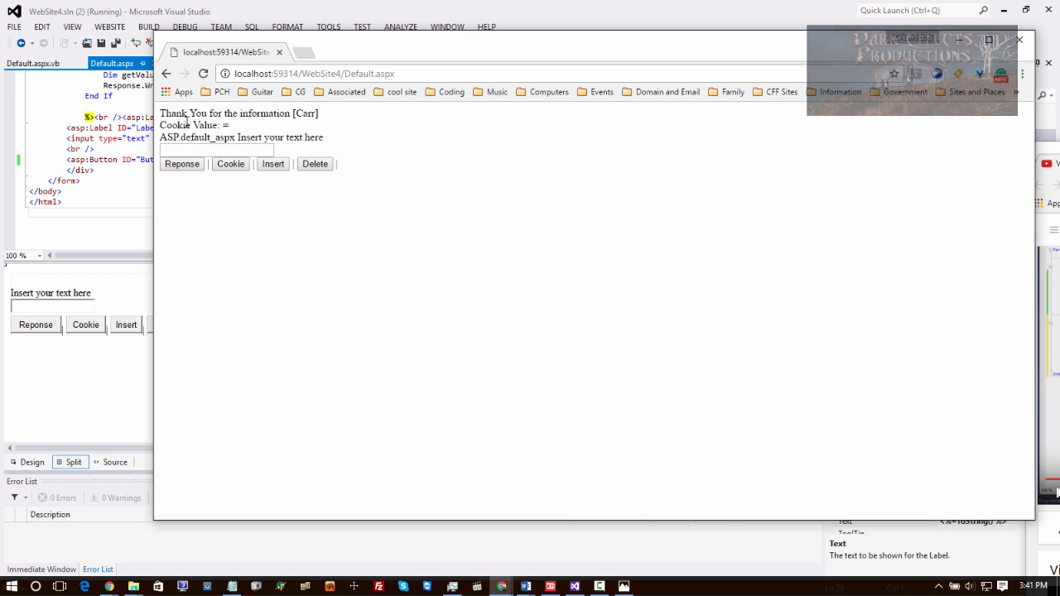
left_click(215, 149)
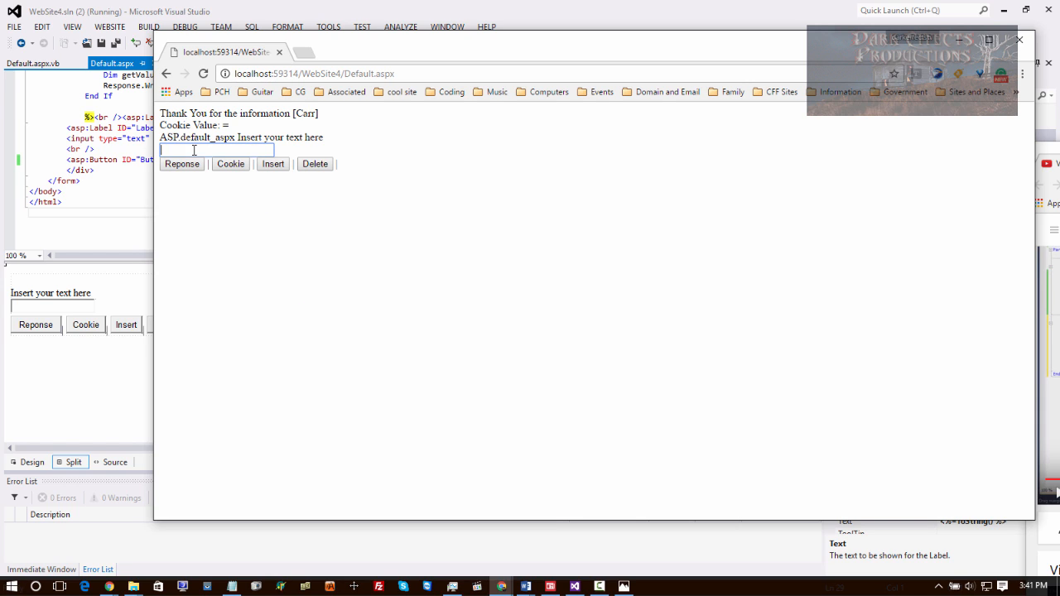
type("Carr")
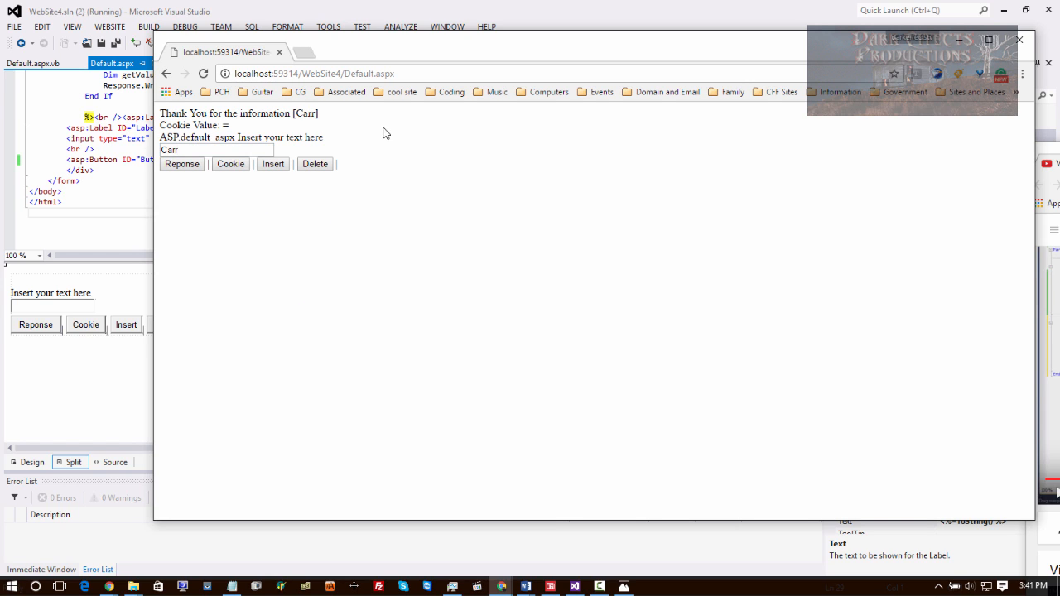
left_click(230, 163)
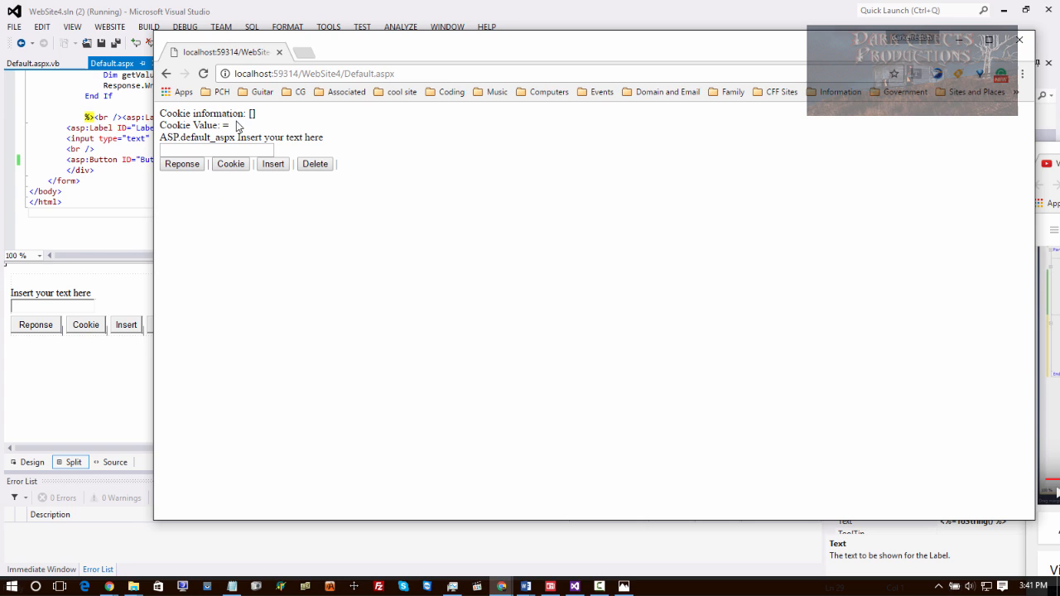
type("Carr")
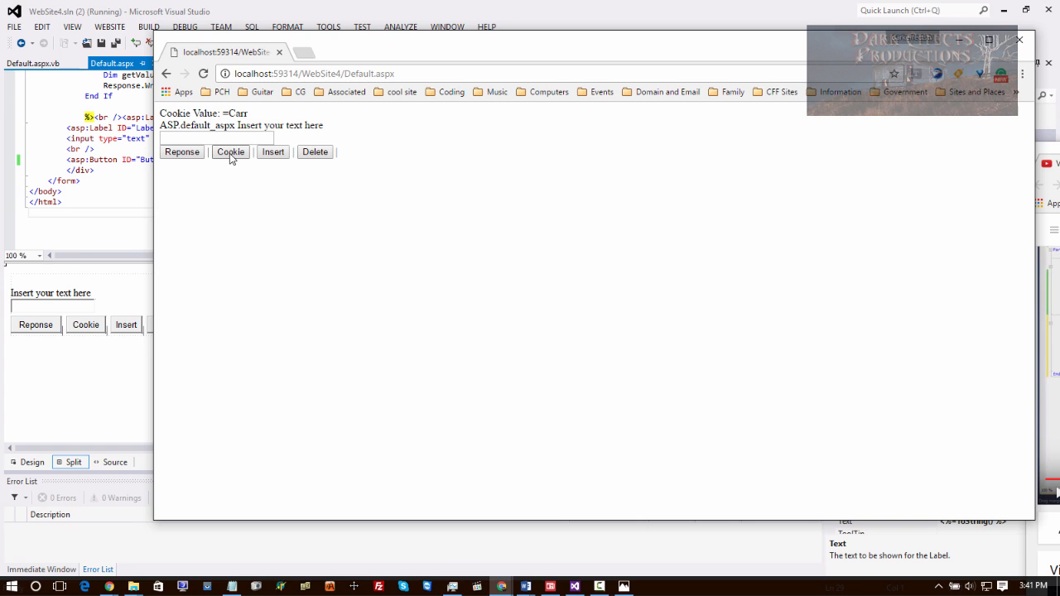
left_click(230, 152)
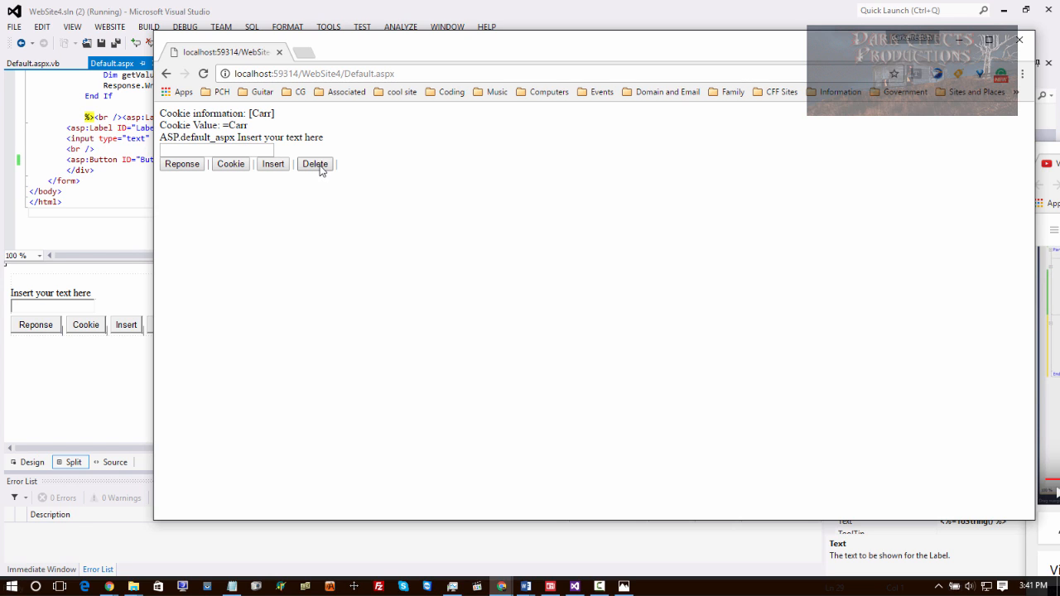
left_click(314, 163)
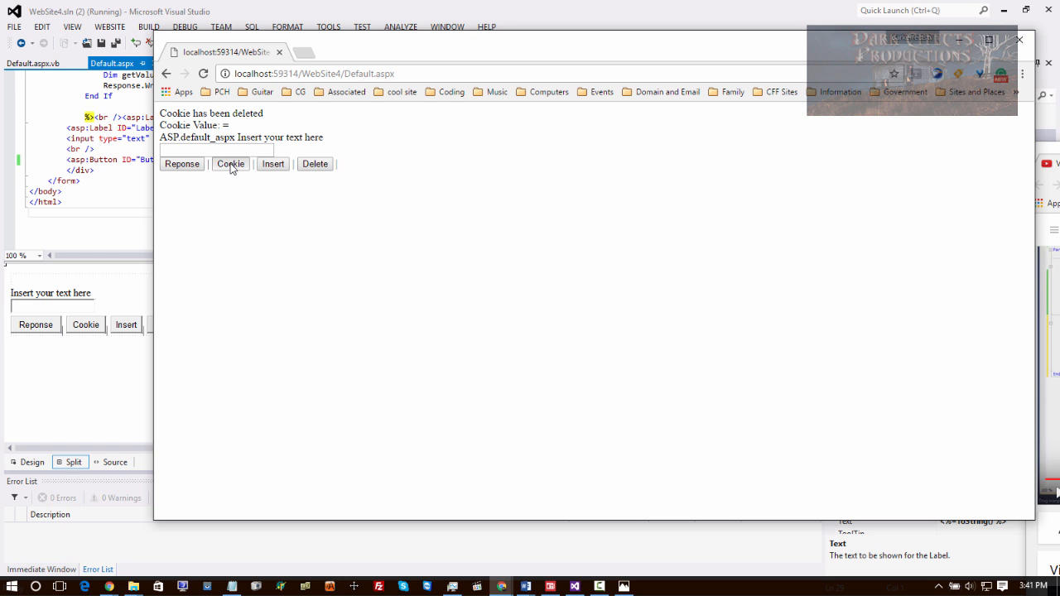
left_click(230, 163)
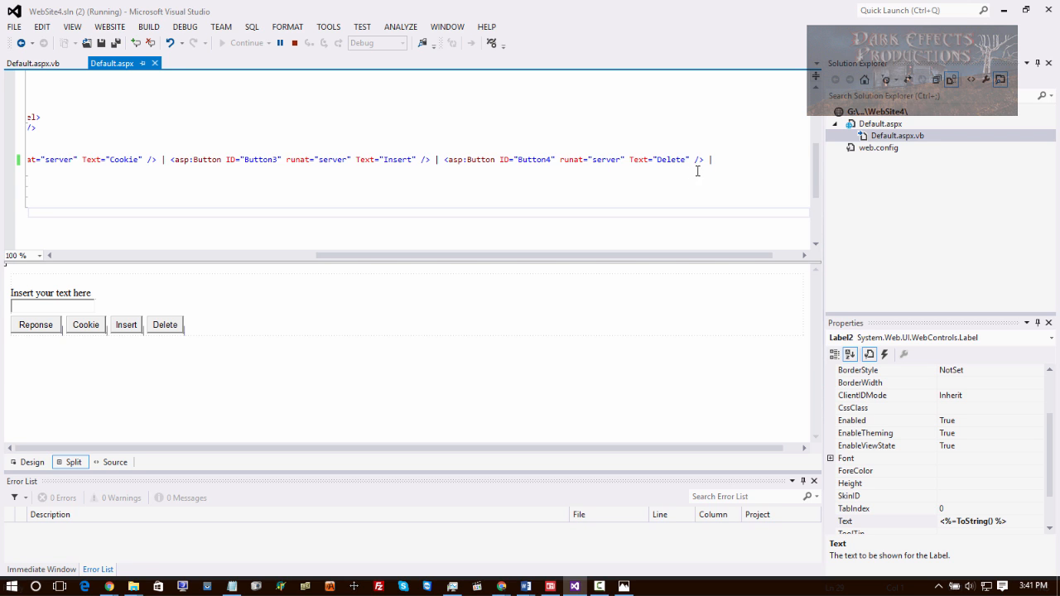
Step: Show the Button4_Click handler in Default.aspx.vb
left_click(33, 63)
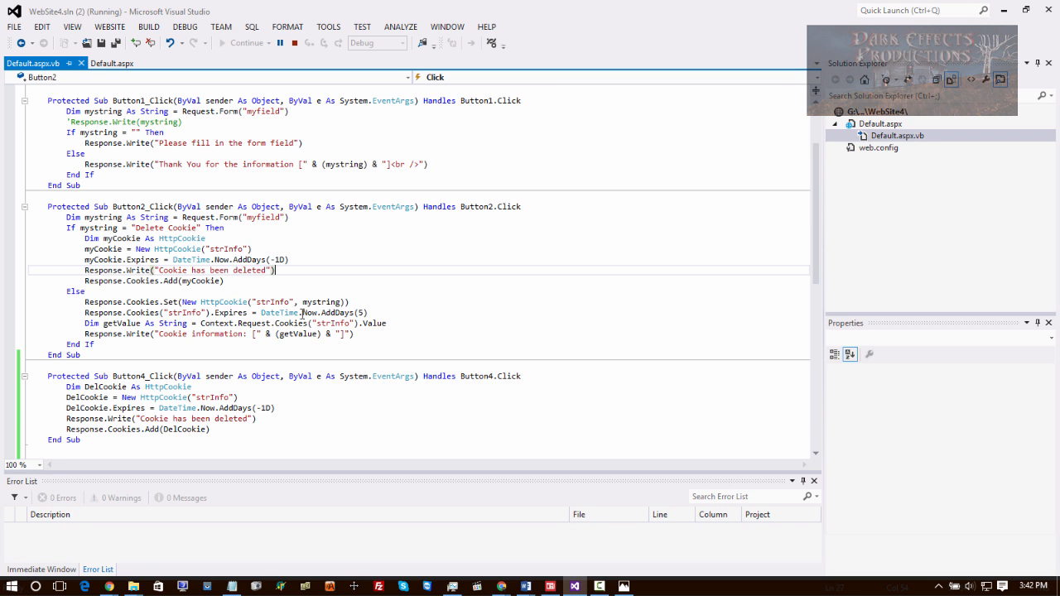
scroll("down", 3)
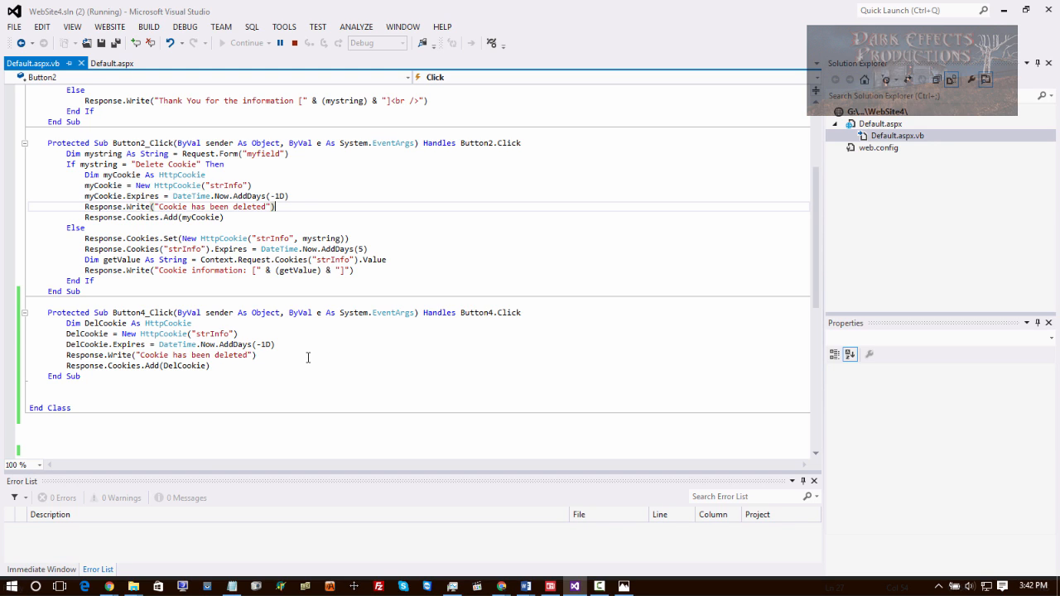
mouse_move(432, 346)
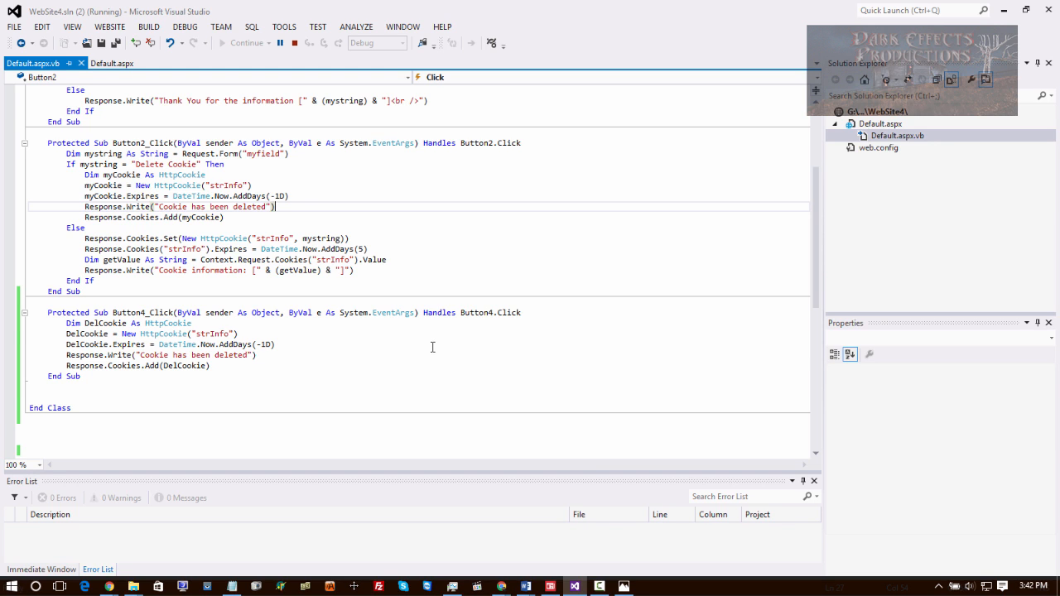